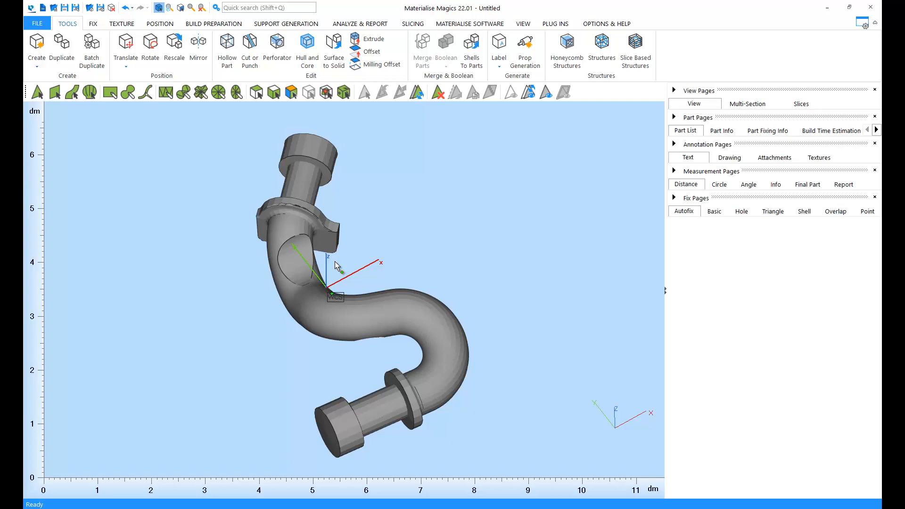
pyautogui.moveTo(400, 361)
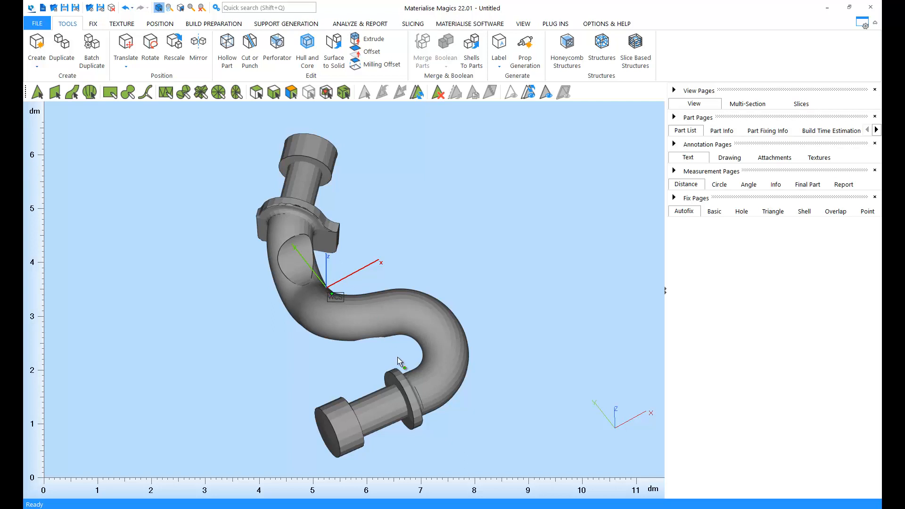
pyautogui.moveTo(650, 163)
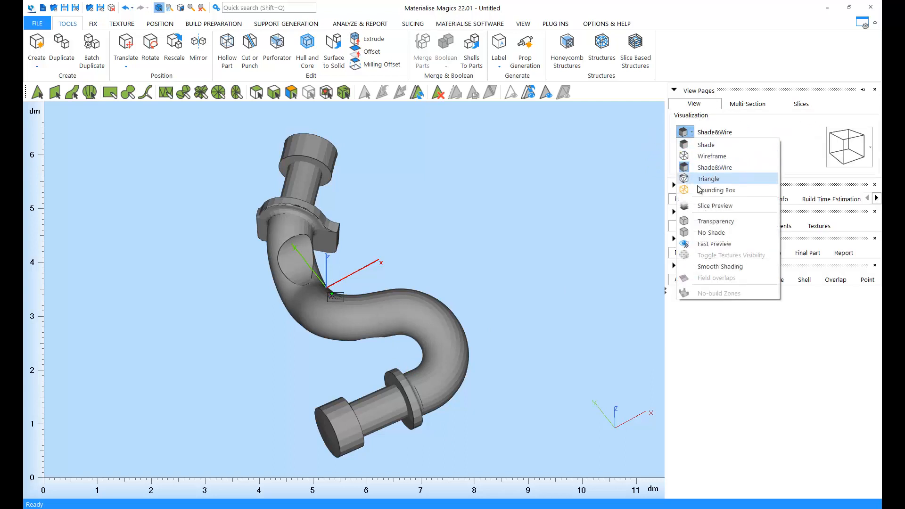
# - Switch the S-pipe's visualization to Triangle so every facet edge shows
pyautogui.click(707, 178)
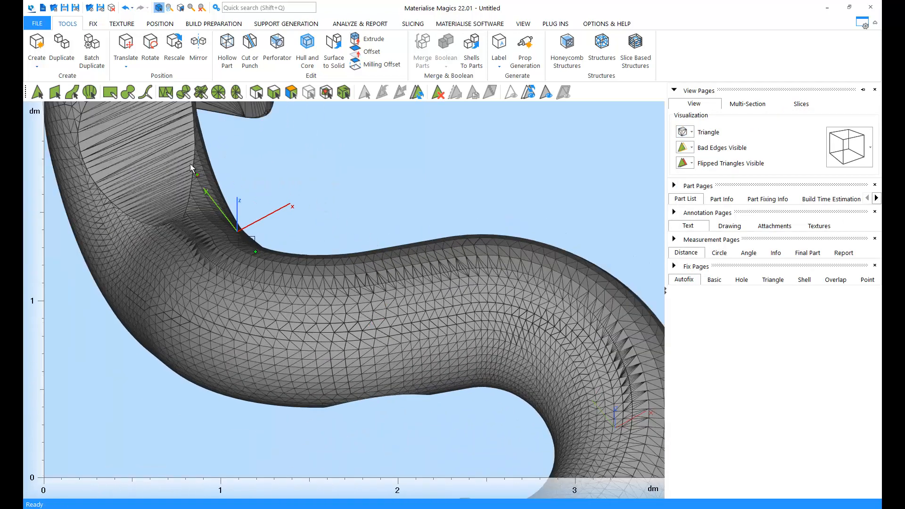
pyautogui.moveTo(37, 92)
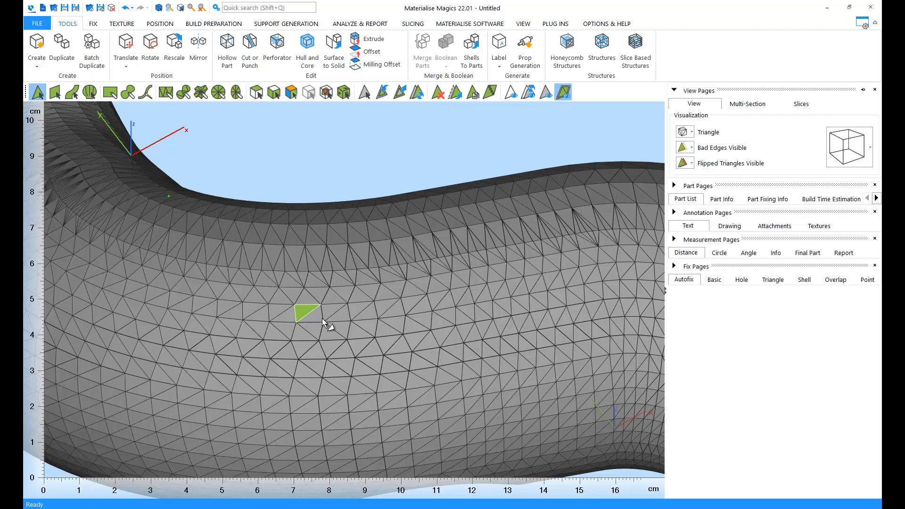
# - Mark three single triangles green on the pipe, rotating toward the bend between picks
pyautogui.click(394, 309)
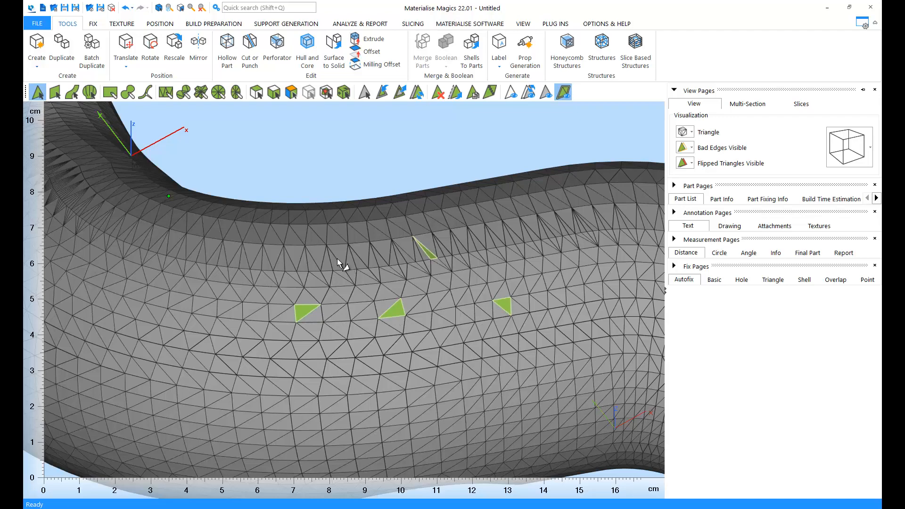
pyautogui.click(338, 257)
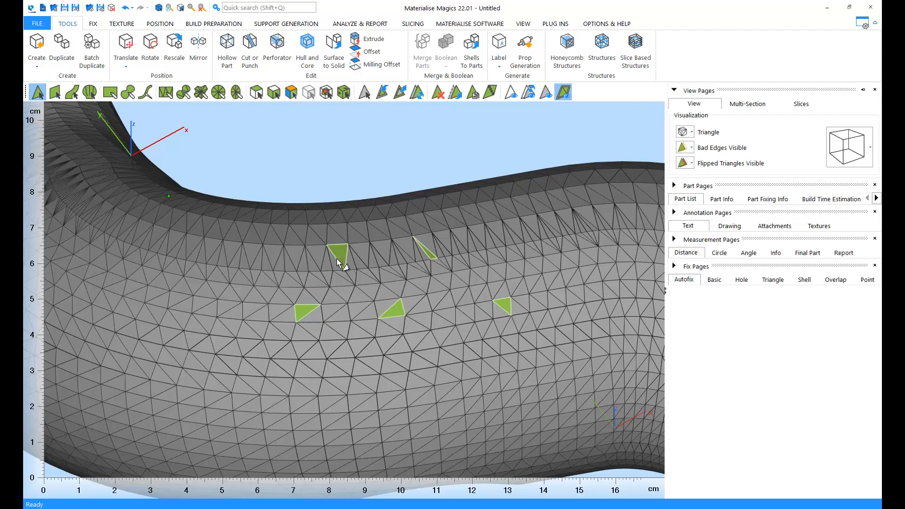
pyautogui.moveTo(247, 294)
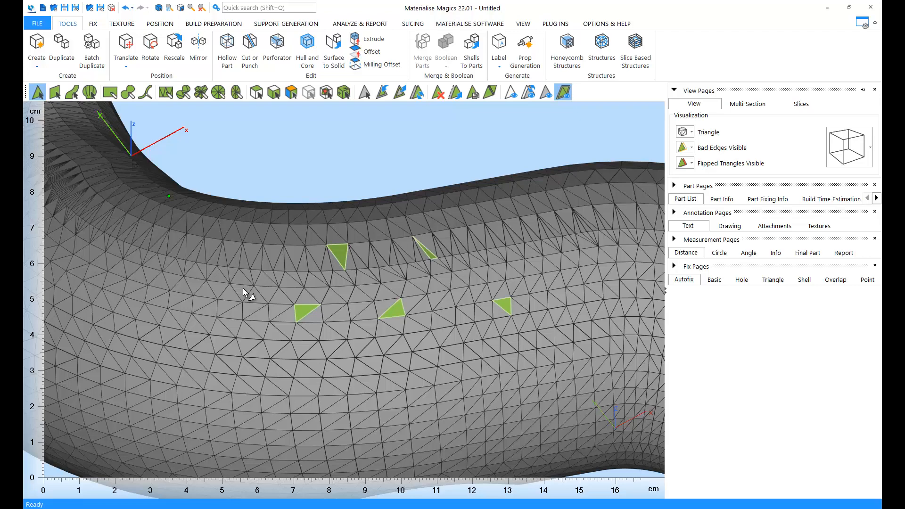
pyautogui.click(240, 289)
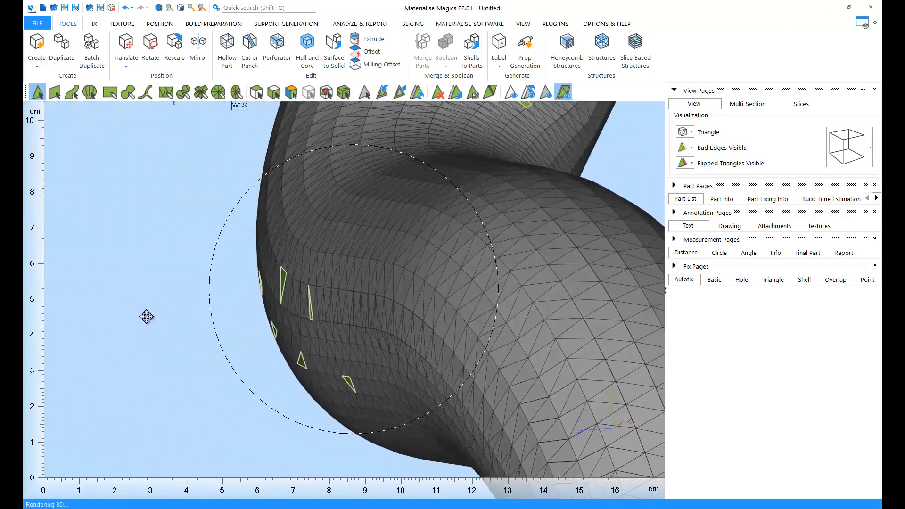
pyautogui.moveTo(147, 316); pyautogui.dragTo(106, 345)
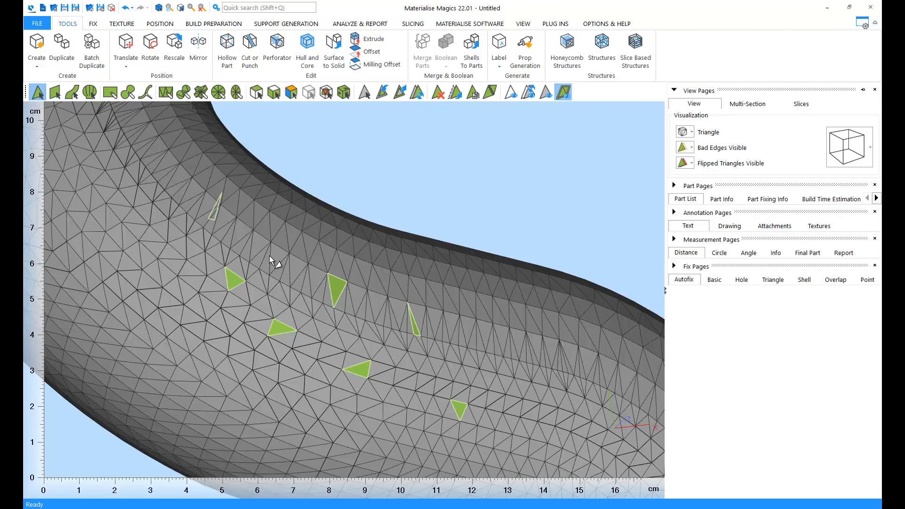
pyautogui.moveTo(276, 262)
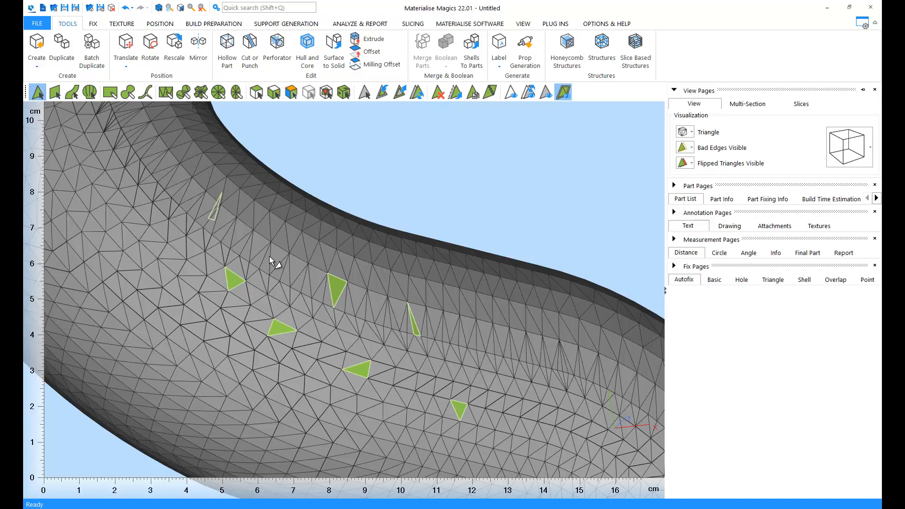
pyautogui.moveTo(276, 260)
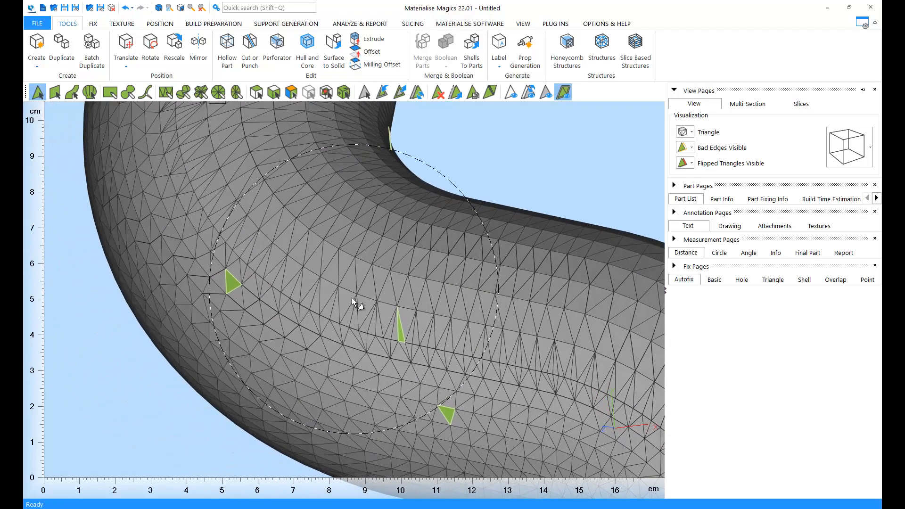
pyautogui.scroll(-3)
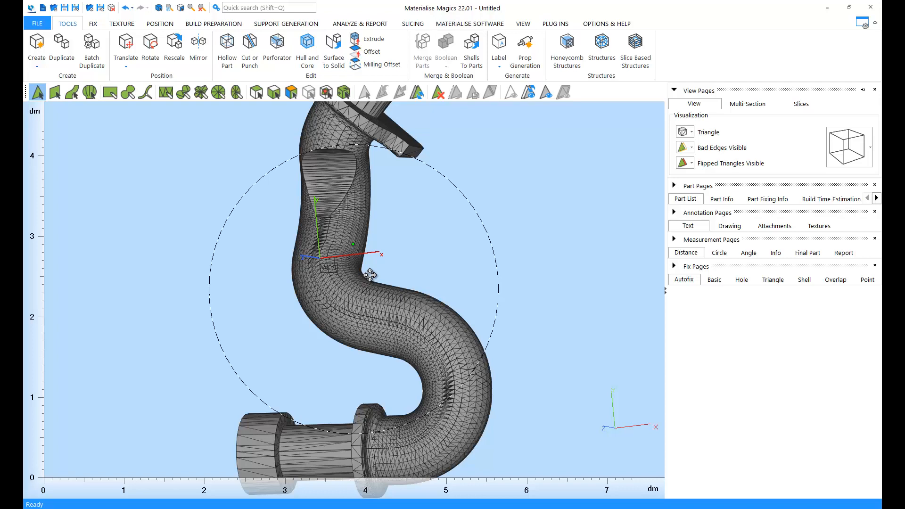
pyautogui.moveTo(373, 275); pyautogui.dragTo(398, 271)
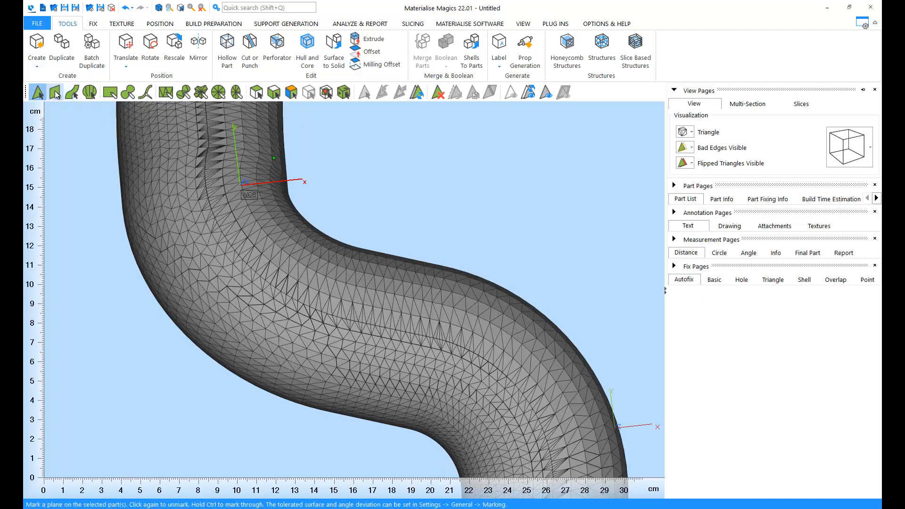
# - Switch to Mark Plane to mark flat patches along the bend
pyautogui.click(306, 291)
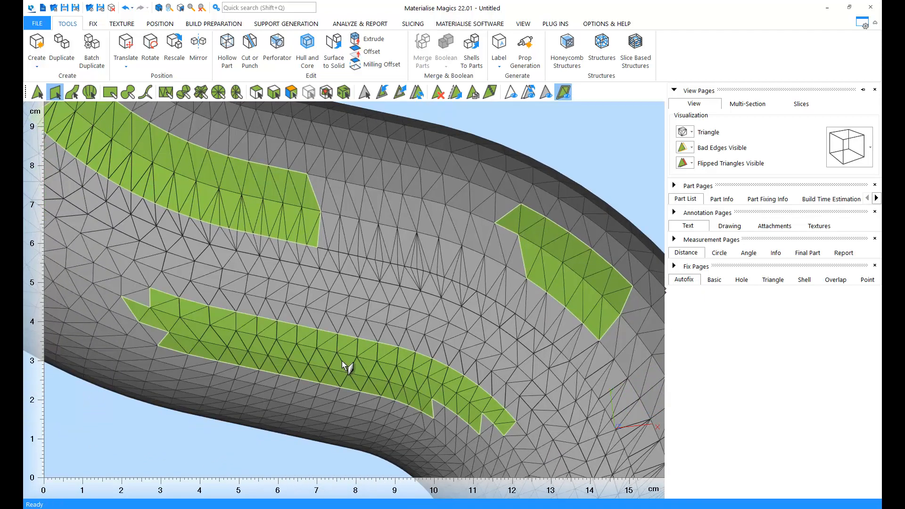
pyautogui.moveTo(371, 332)
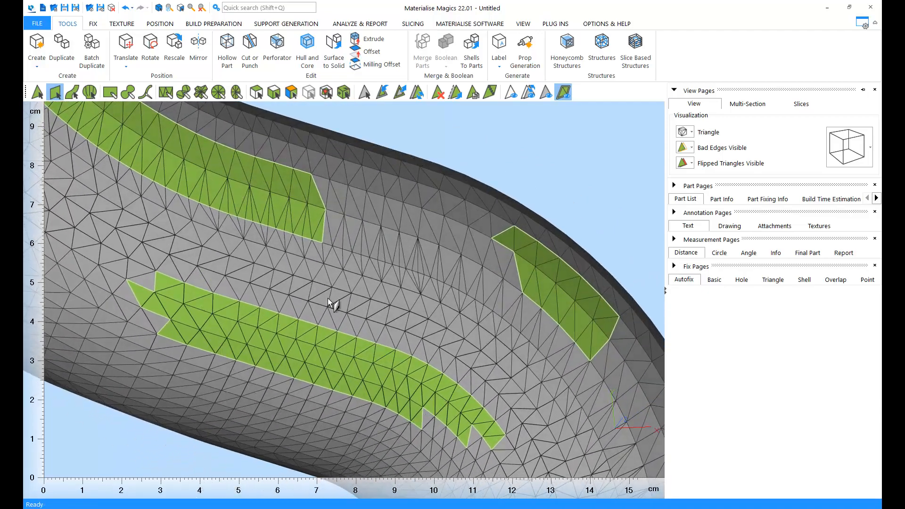
pyautogui.moveTo(309, 300)
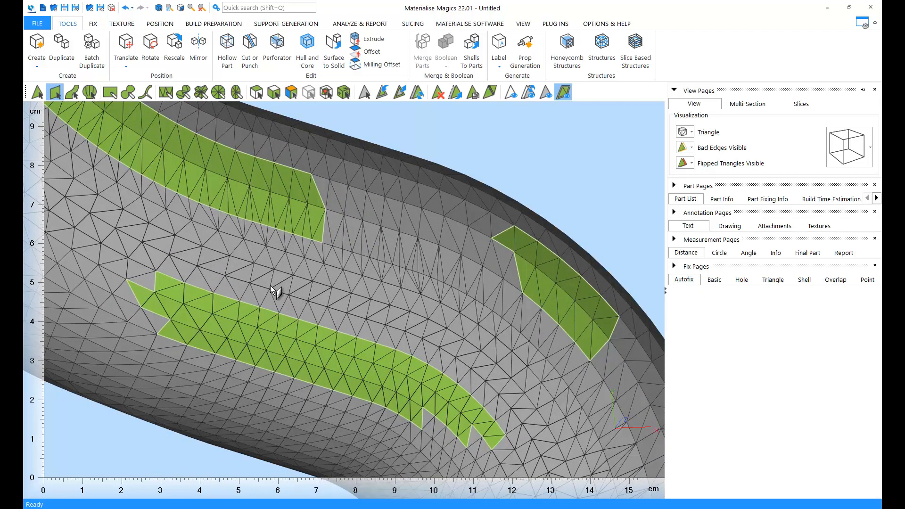
pyautogui.moveTo(272, 283)
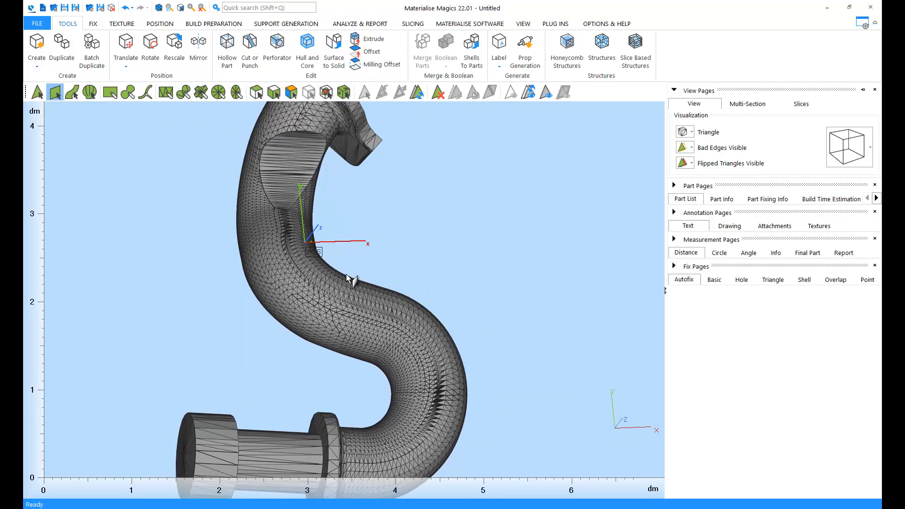
pyautogui.moveTo(349, 277)
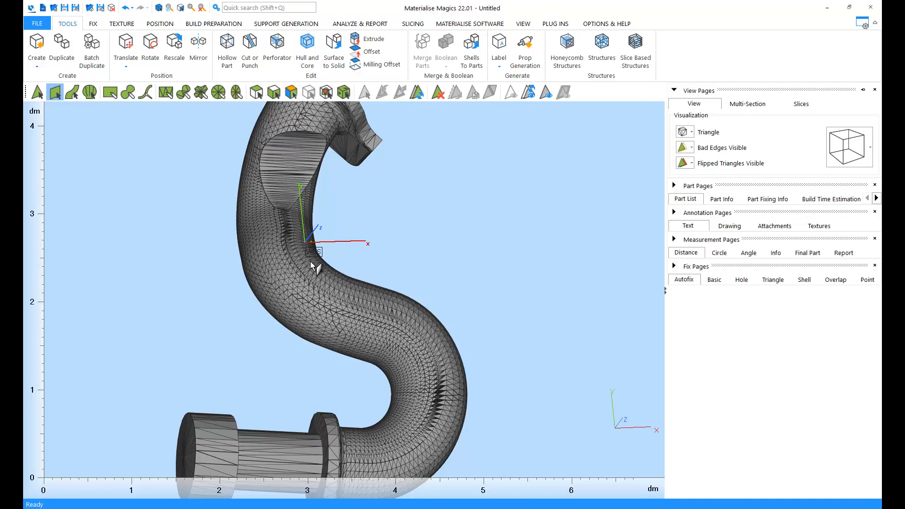
pyautogui.moveTo(178, 188)
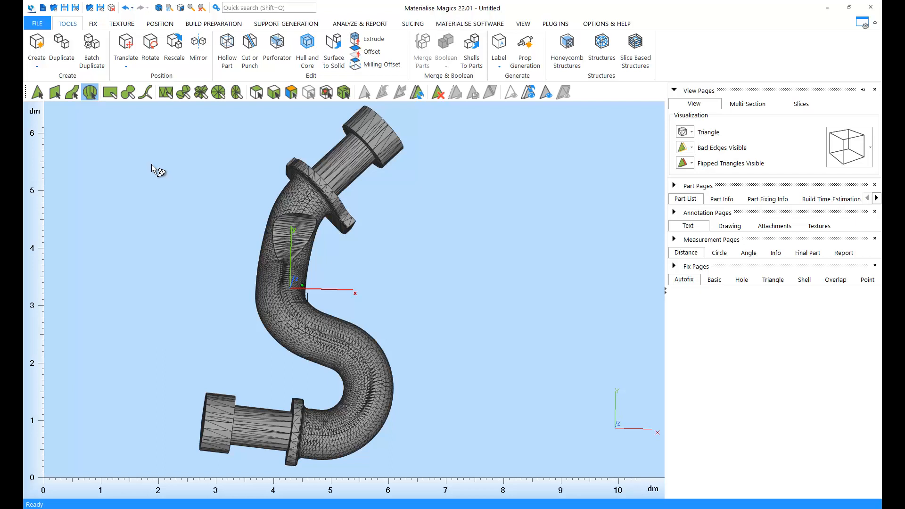
pyautogui.moveTo(160, 175)
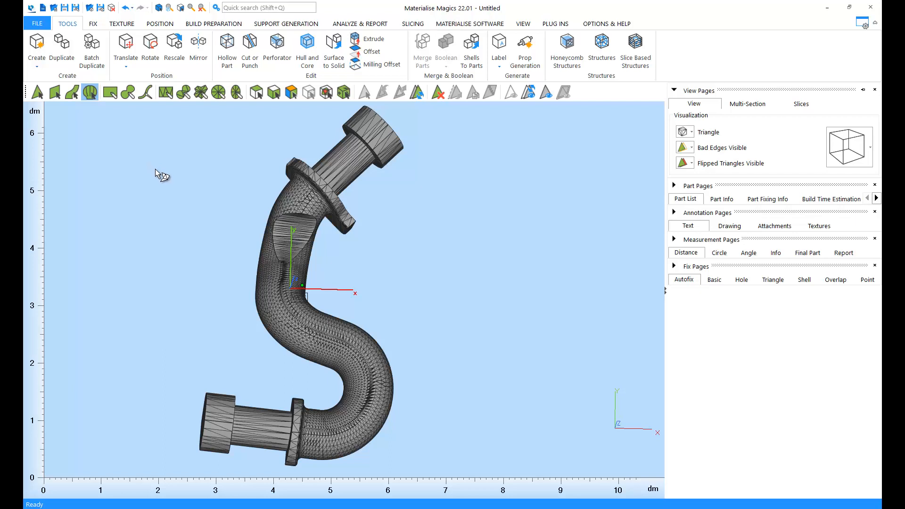
pyautogui.moveTo(299, 247)
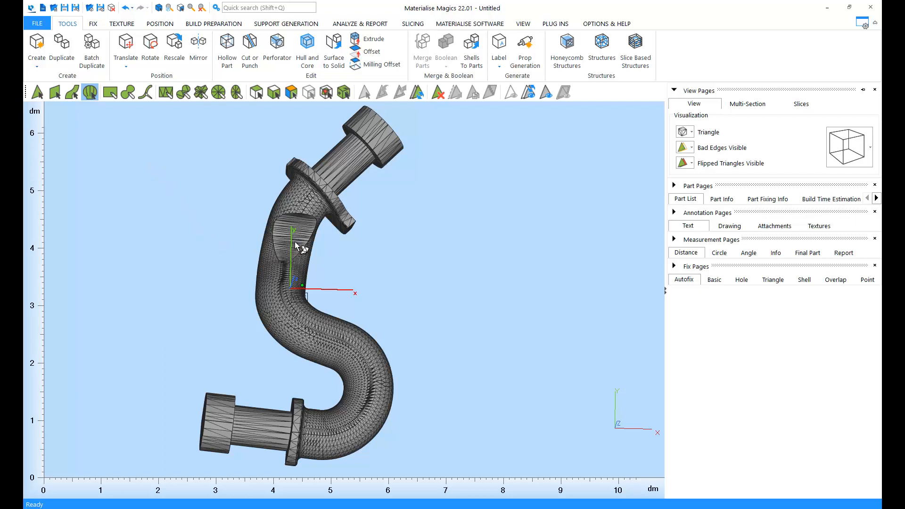
# - Mark the whole pipe shell, then rotate the bend into close view
pyautogui.click(563, 93)
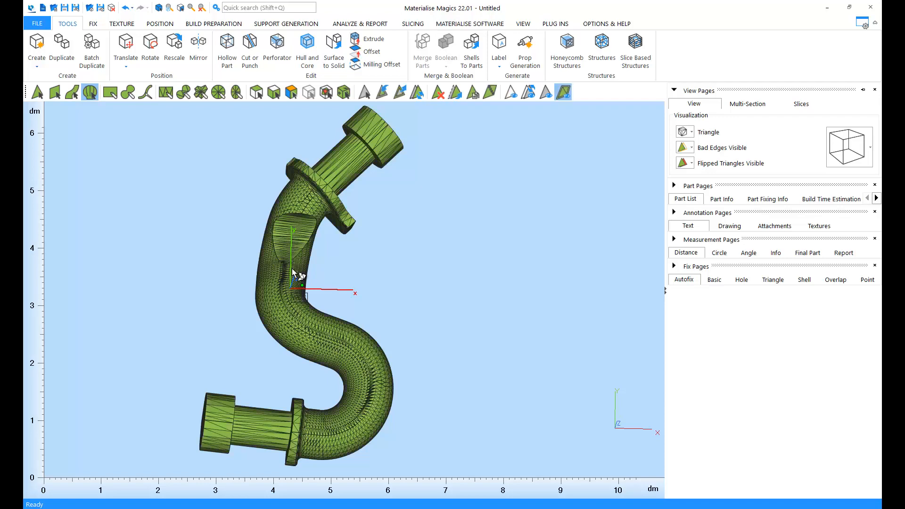
pyautogui.moveTo(295, 277); pyautogui.dragTo(381, 275)
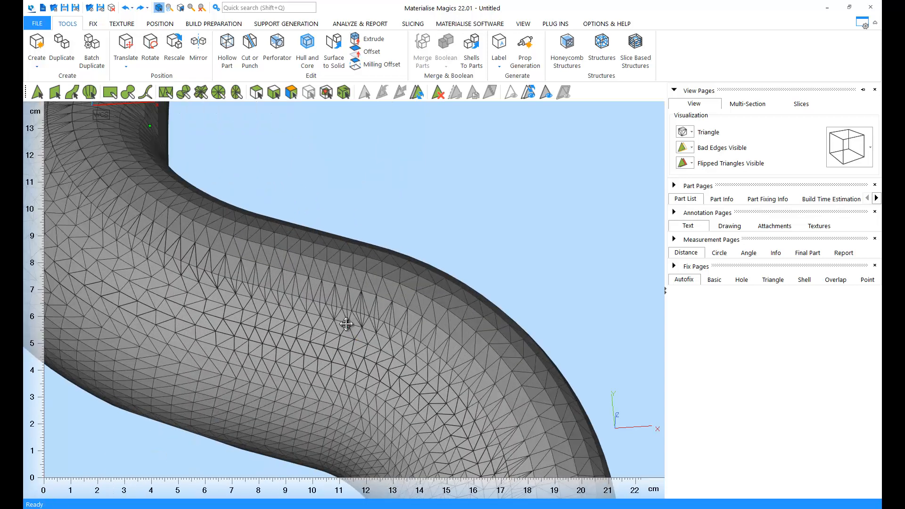
# - Mark a window-dragged patch of triangles on the pipe's bend with Mark Window
pyautogui.click(114, 92)
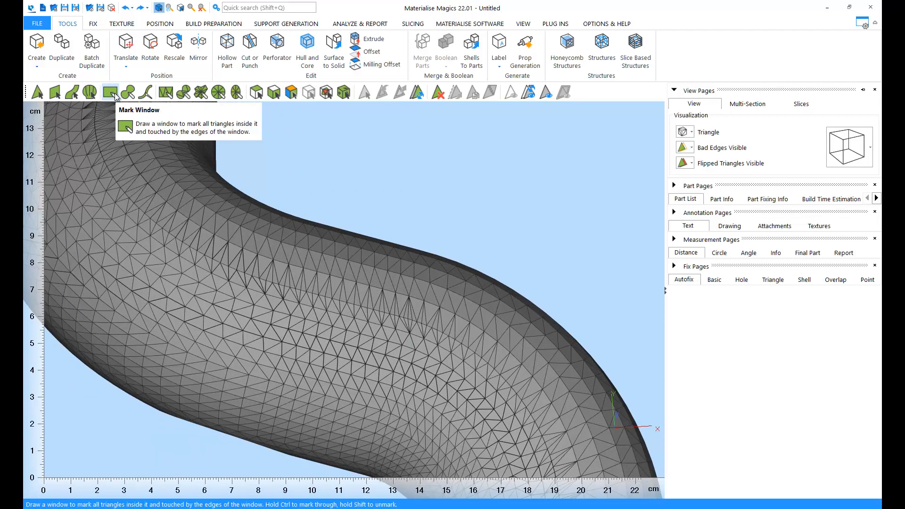
pyautogui.moveTo(191, 248); pyautogui.dragTo(243, 291)
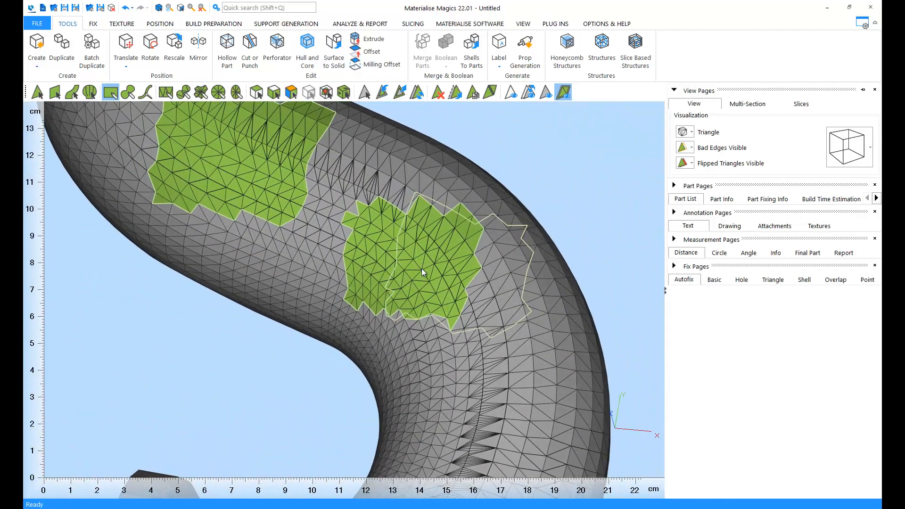
pyautogui.moveTo(442, 261)
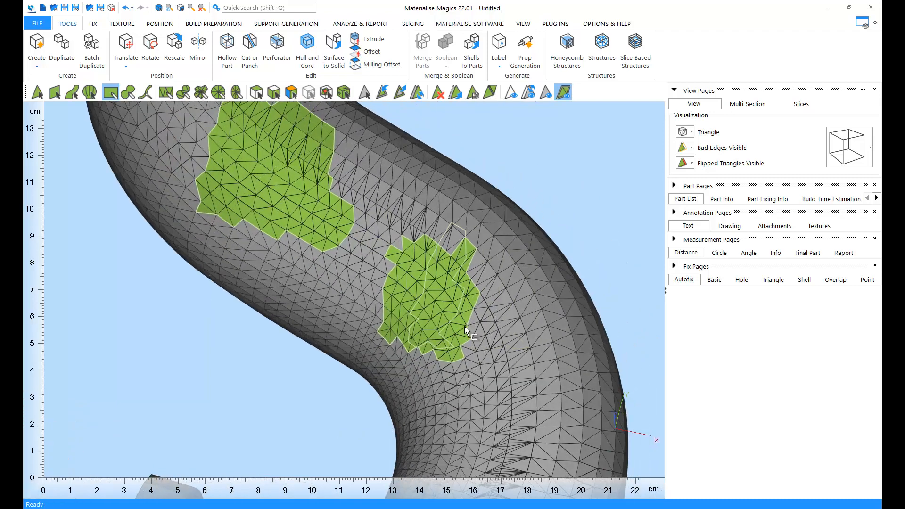
pyautogui.scroll(-3)
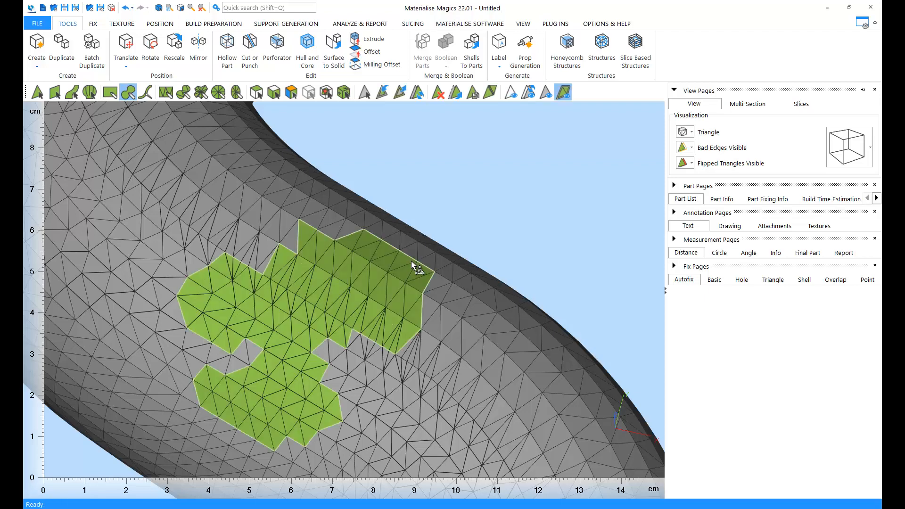
pyautogui.moveTo(355, 326)
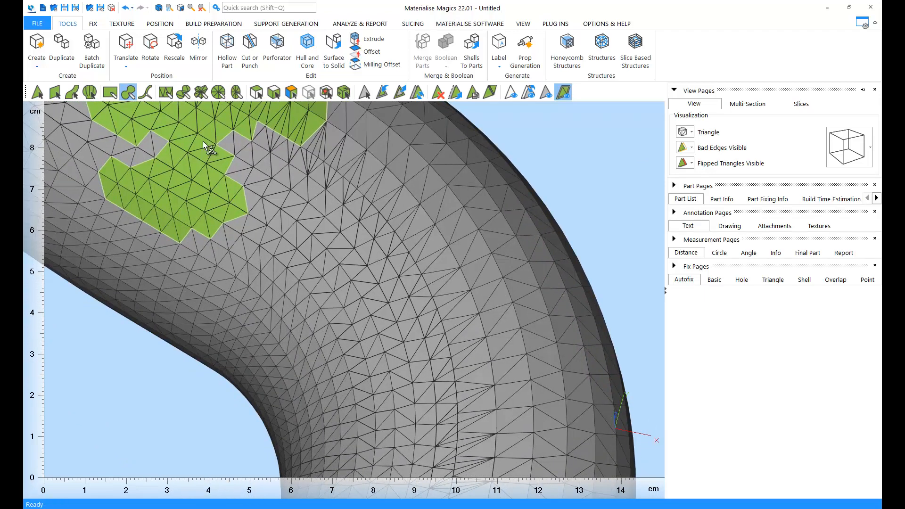
# - Select the brush marking tool and zoom the view
pyautogui.click(146, 93)
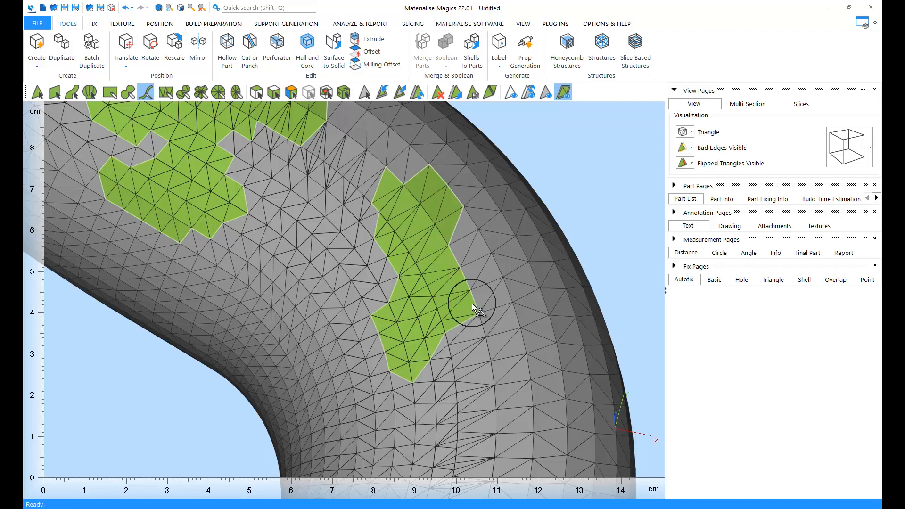
pyautogui.scroll(-3)
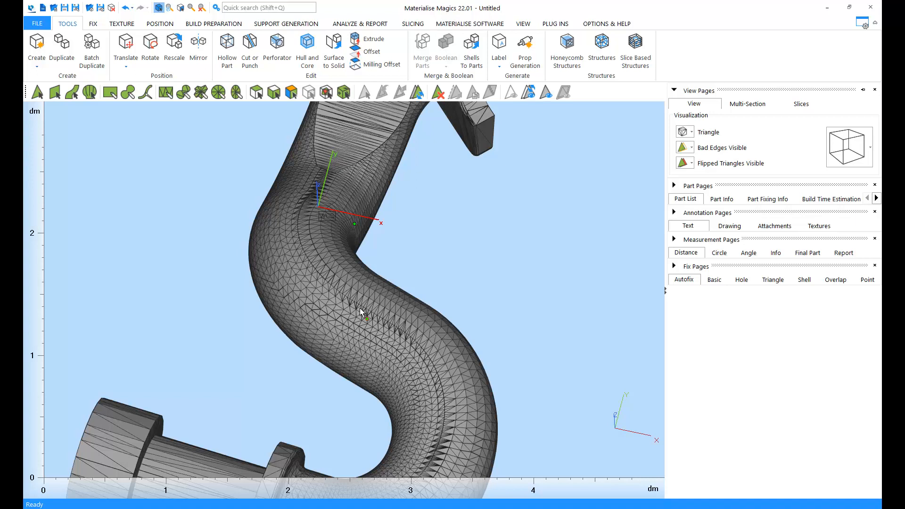
pyautogui.moveTo(387, 322)
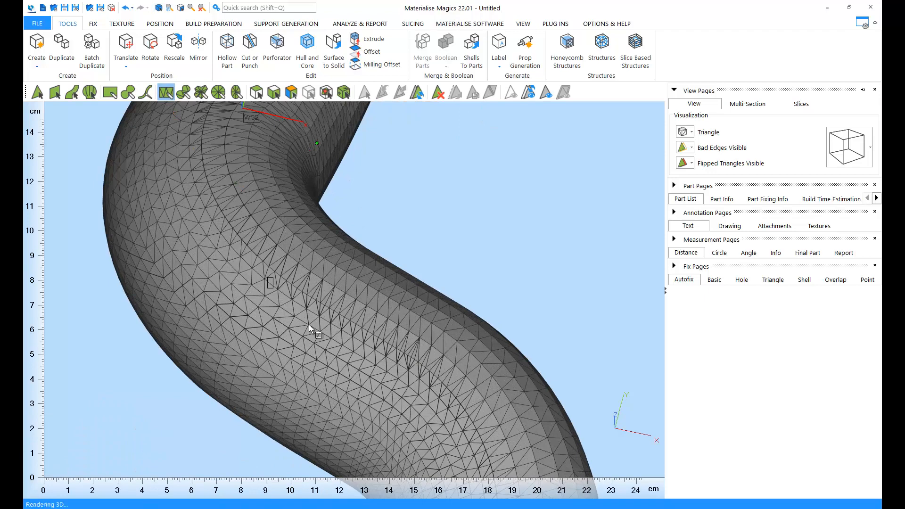
# - Drag a Mark Rectangle box over the middle bend to mark its triangles
pyautogui.moveTo(277, 280); pyautogui.dragTo(375, 370)
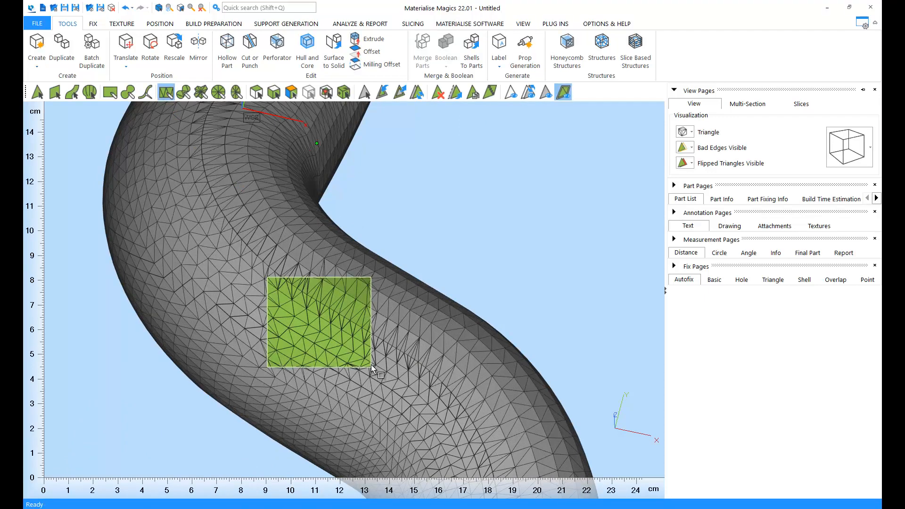
pyautogui.moveTo(388, 352)
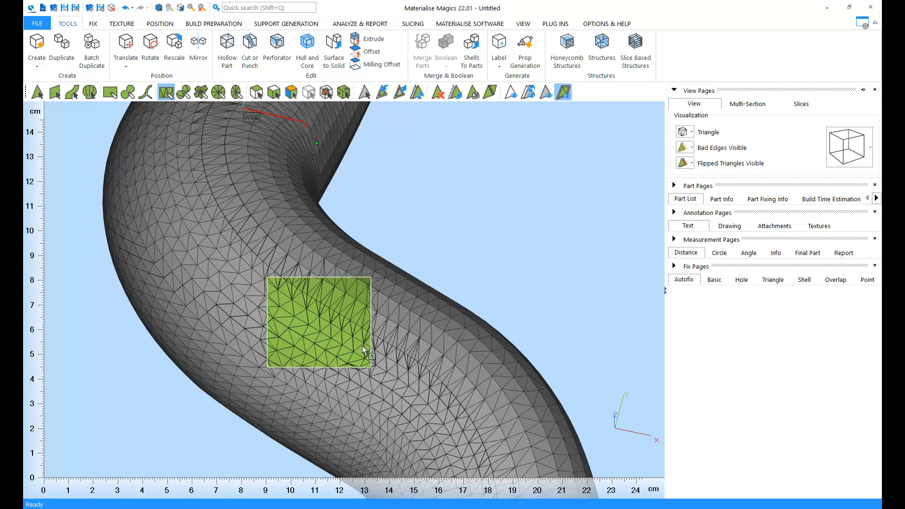
# - Switch to ellipse marking, then to another marking mode on the lower bend
pyautogui.click(183, 92)
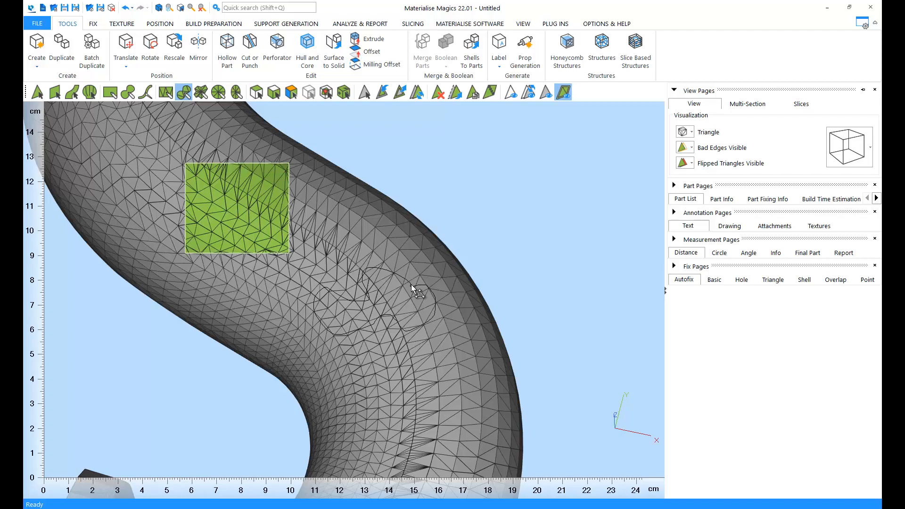
pyautogui.click(413, 317)
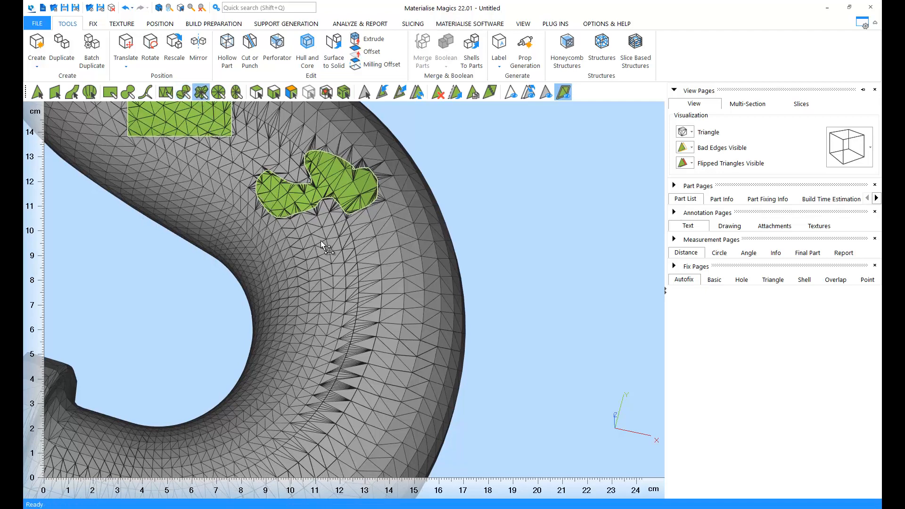
pyautogui.moveTo(327, 324)
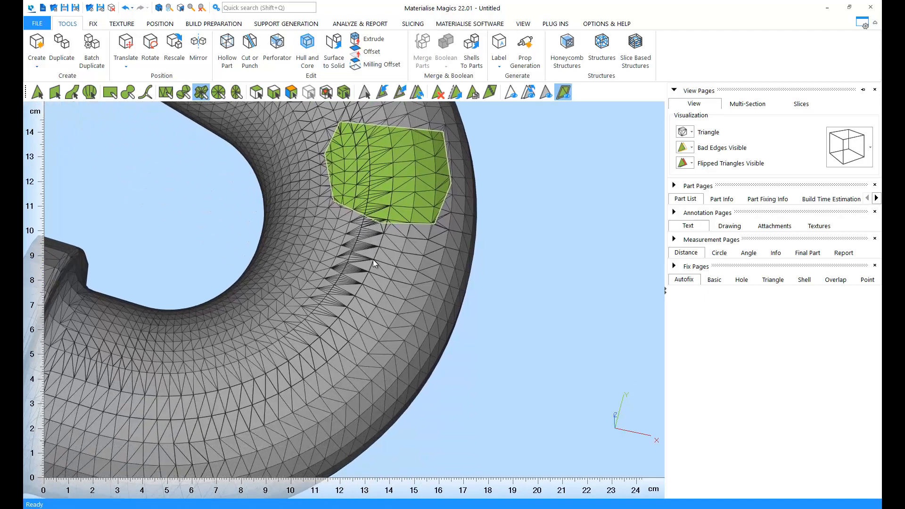
# - Choose Mark Circle and mark an elliptical patch near the lower flange
pyautogui.click(218, 92)
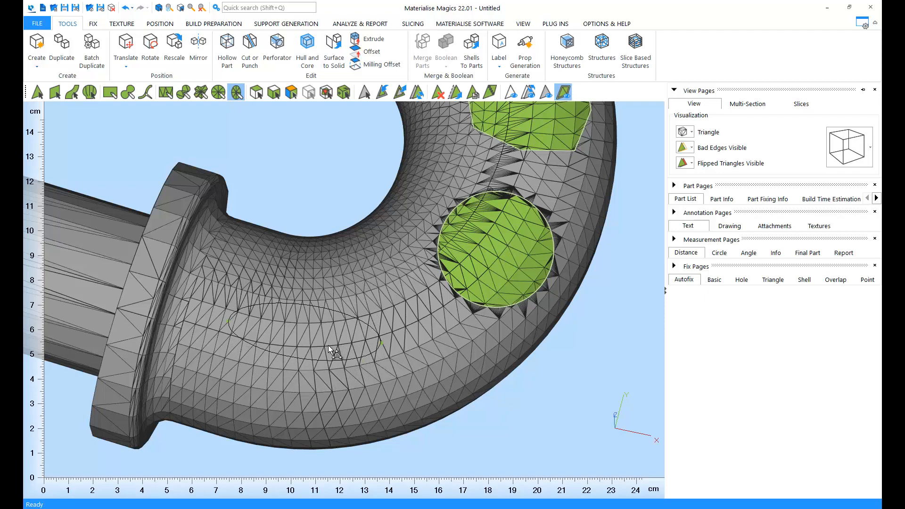
pyautogui.click(334, 352)
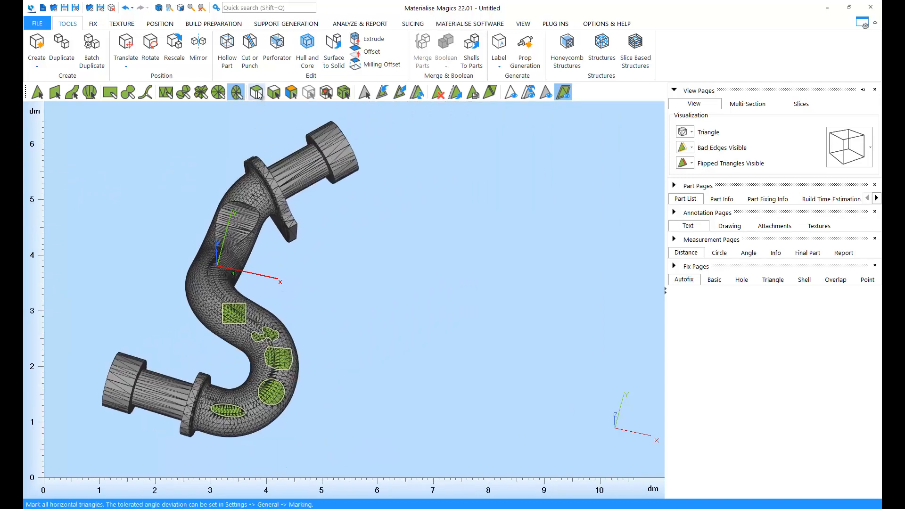
pyautogui.moveTo(272, 93)
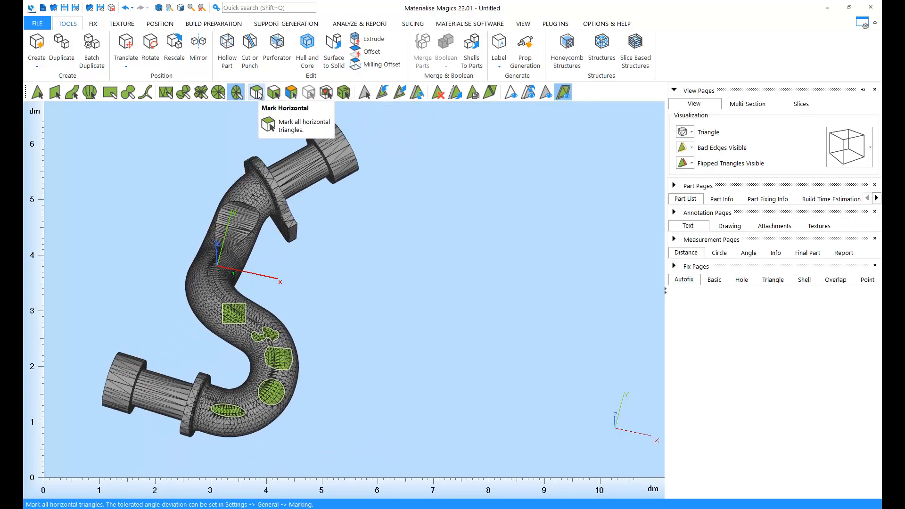
pyautogui.moveTo(273, 92)
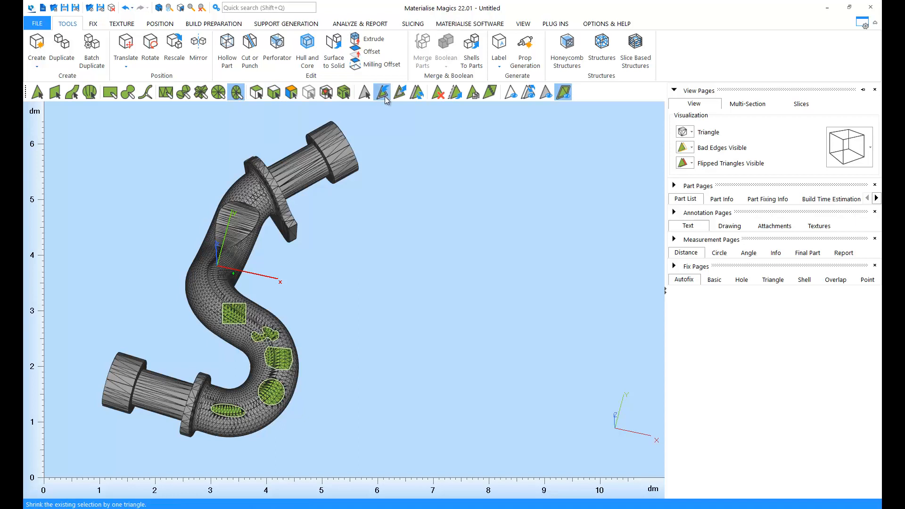
# - Shrink the green patches by one triangle, then expand them back out
pyautogui.click(383, 92)
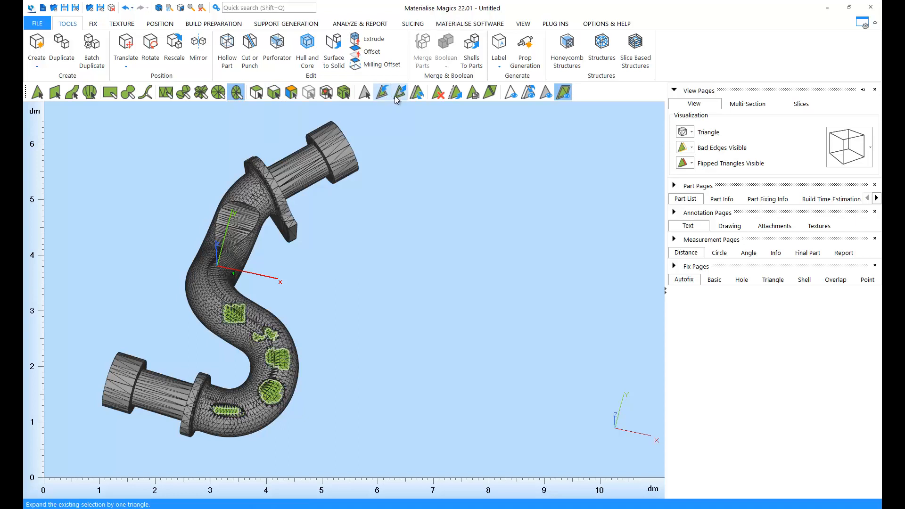
pyautogui.click(398, 92)
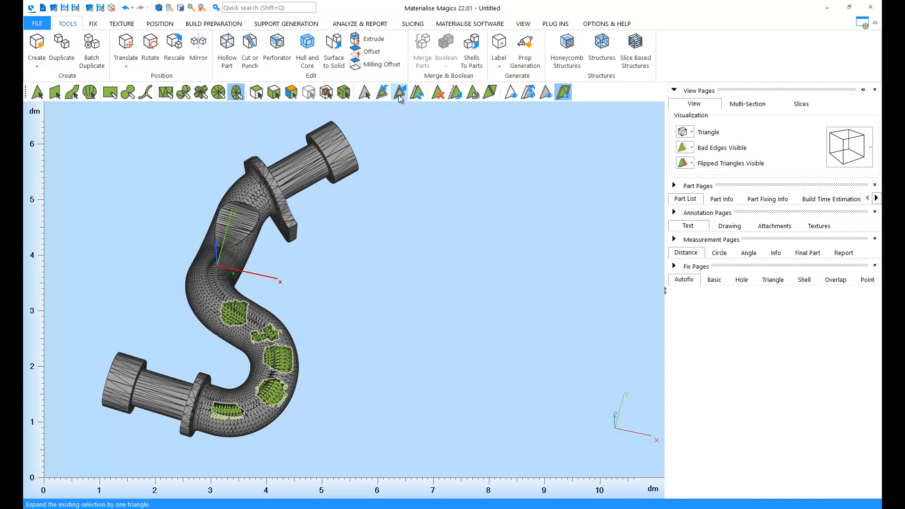
pyautogui.moveTo(398, 92)
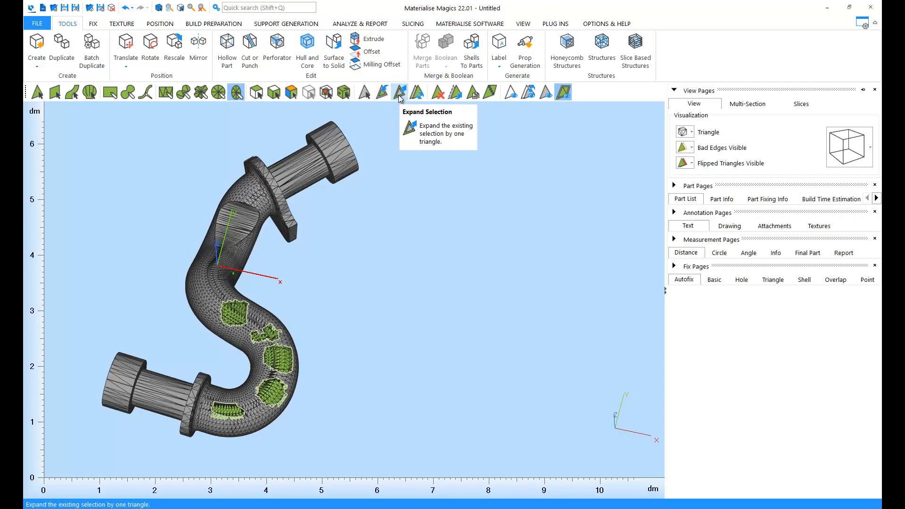
pyautogui.moveTo(416, 93)
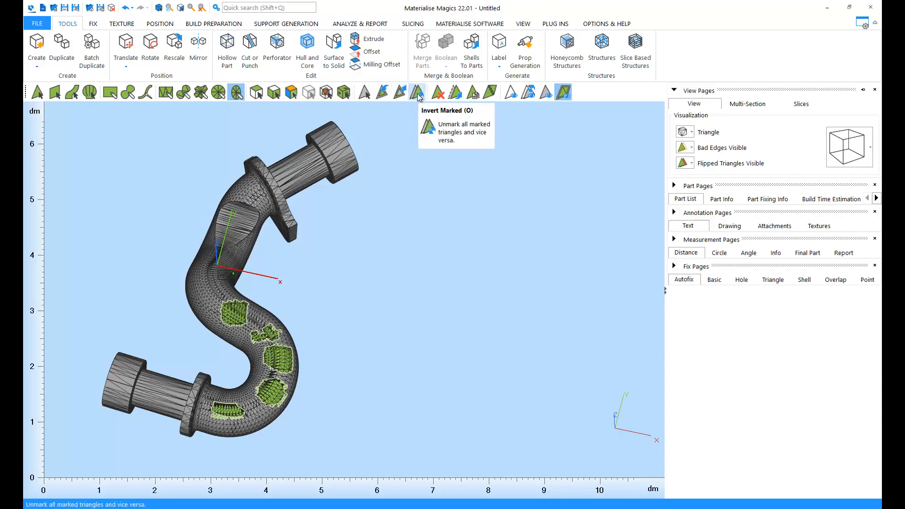
pyautogui.click(416, 92)
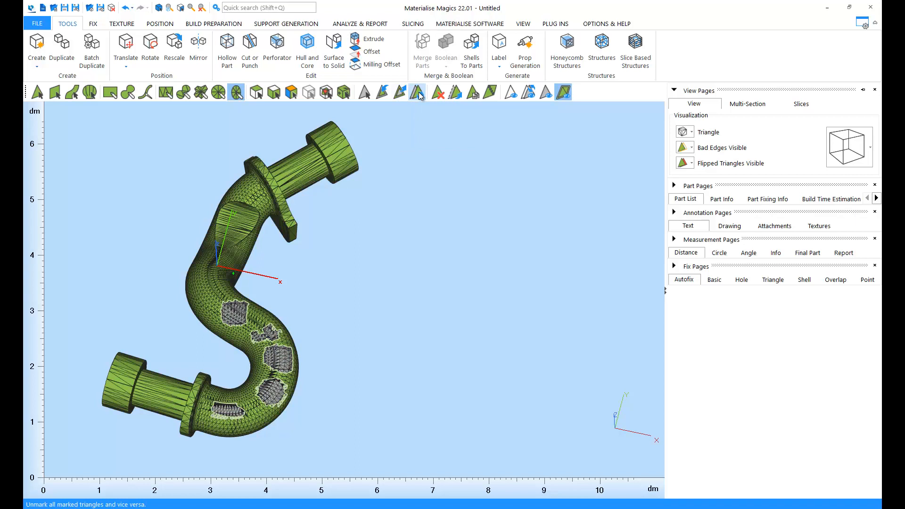
pyautogui.click(422, 93)
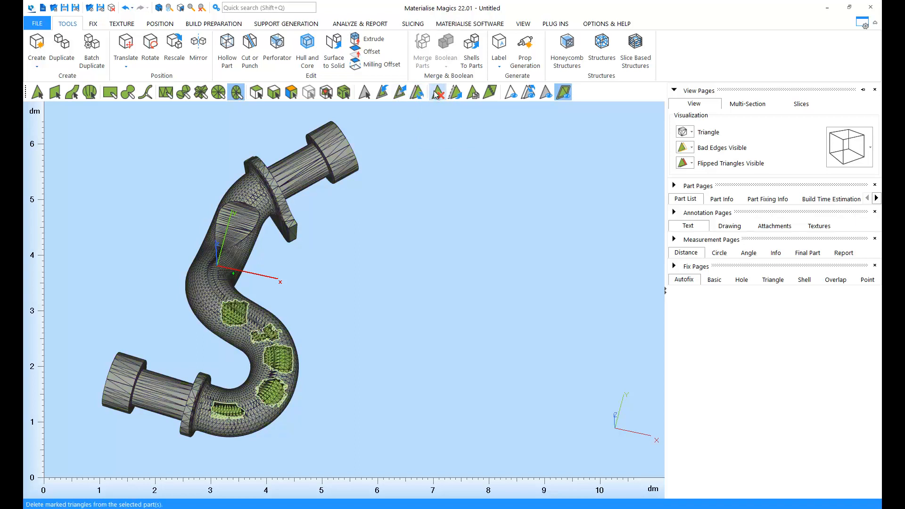
pyautogui.moveTo(437, 92)
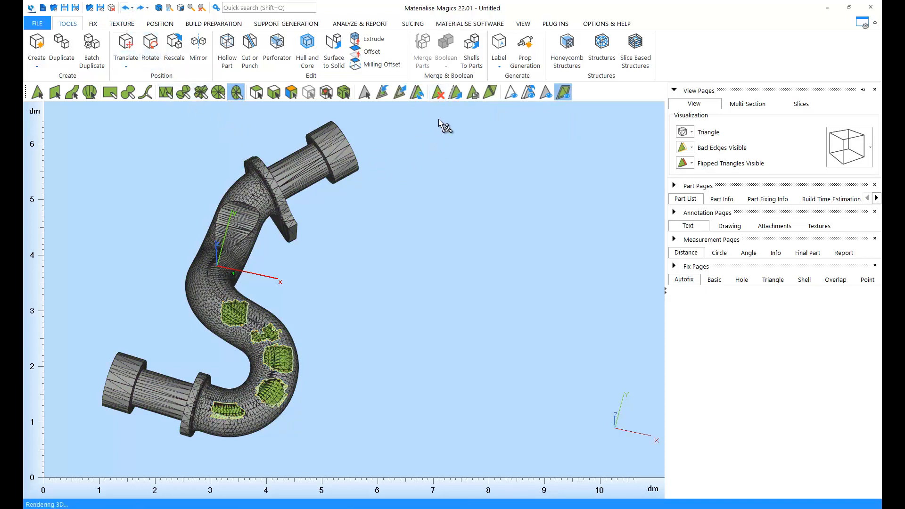
pyautogui.moveTo(510, 93)
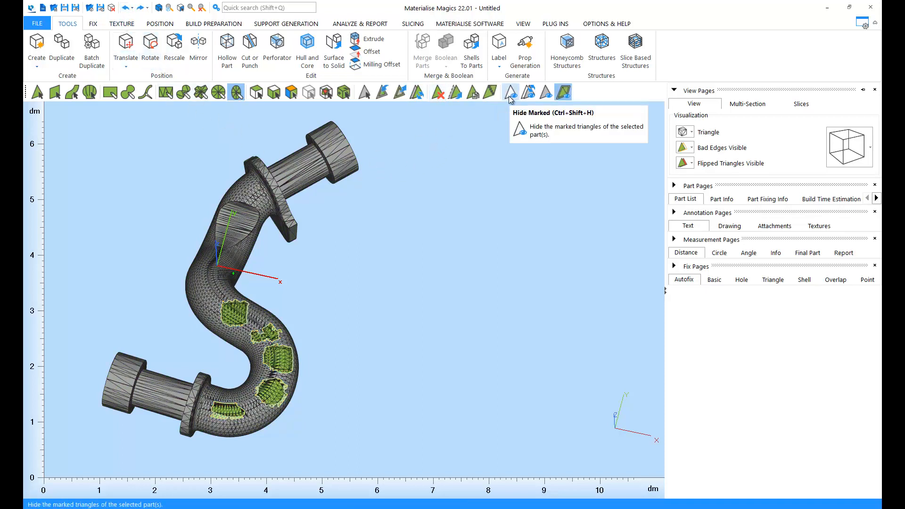
# - Hide the six marked patches and orbit to inspect the resulting openings in the pipe
pyautogui.click(510, 92)
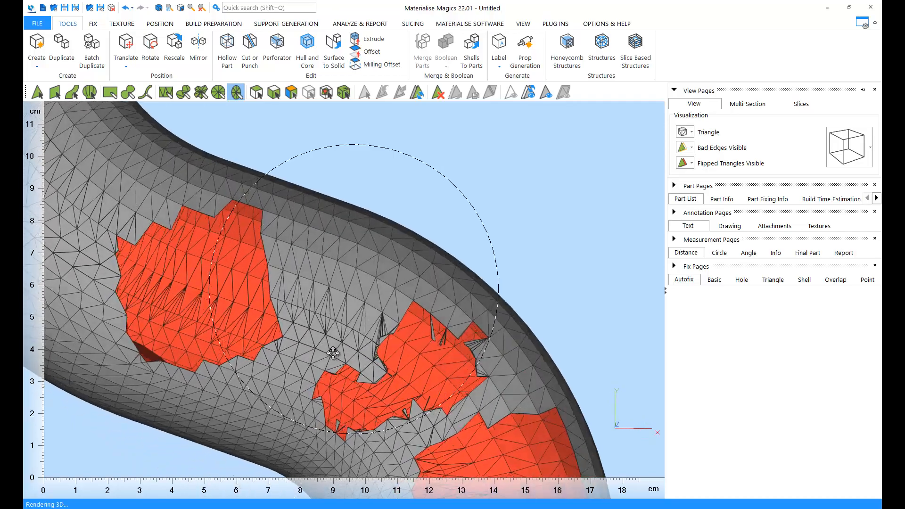
pyautogui.moveTo(332, 354); pyautogui.dragTo(288, 315)
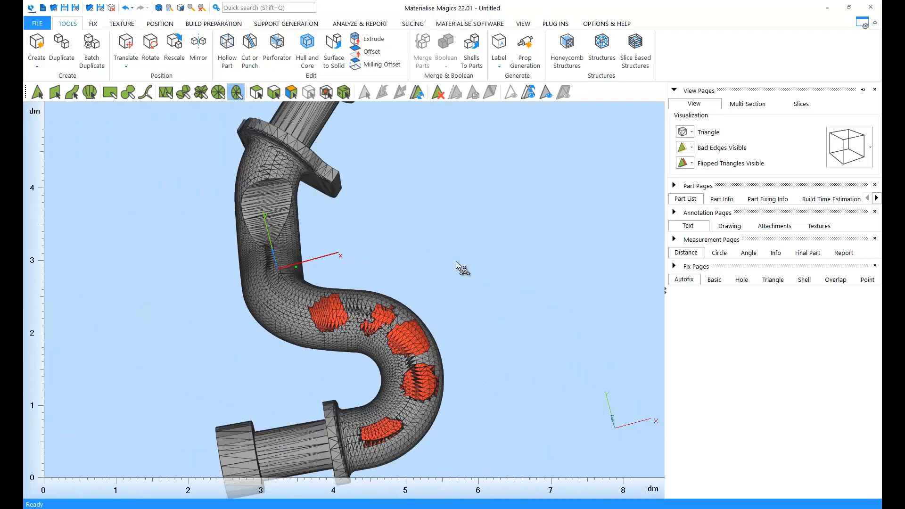
pyautogui.moveTo(526, 92)
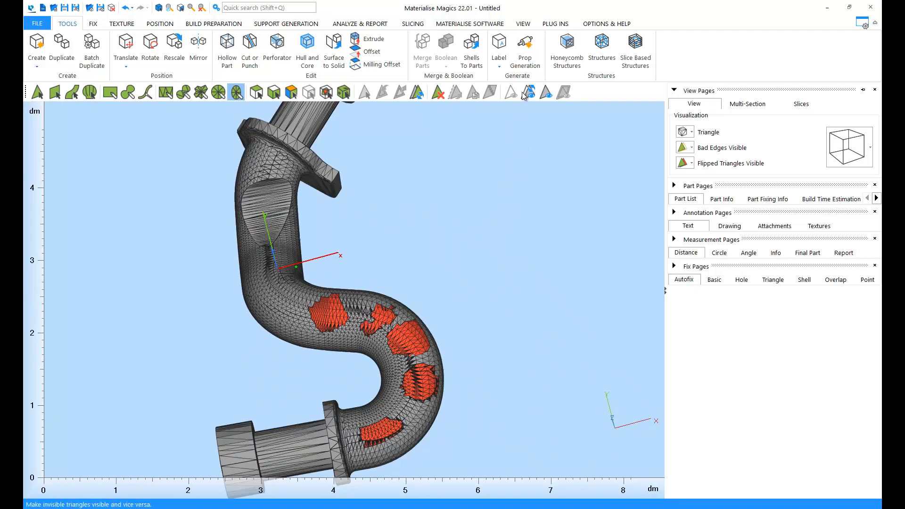
pyautogui.moveTo(526, 93)
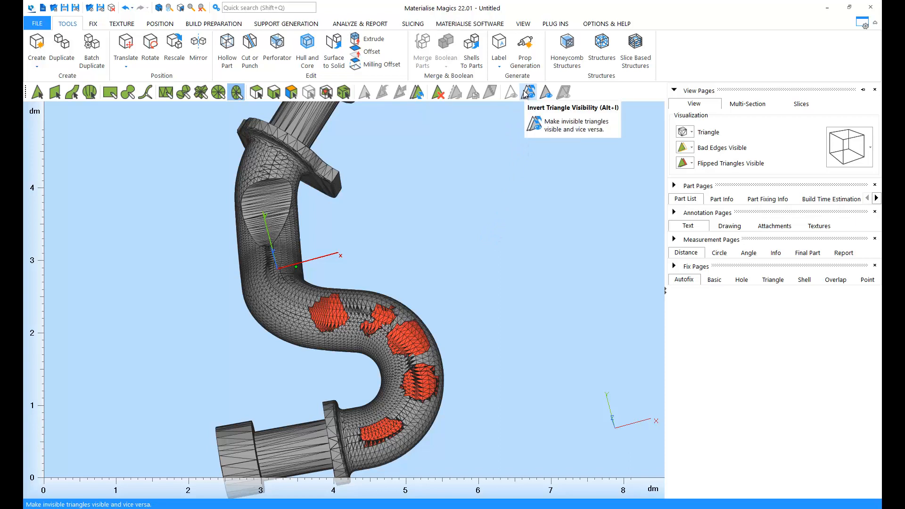
# - Invert triangle visibility so only the six patches remain shown
pyautogui.click(526, 92)
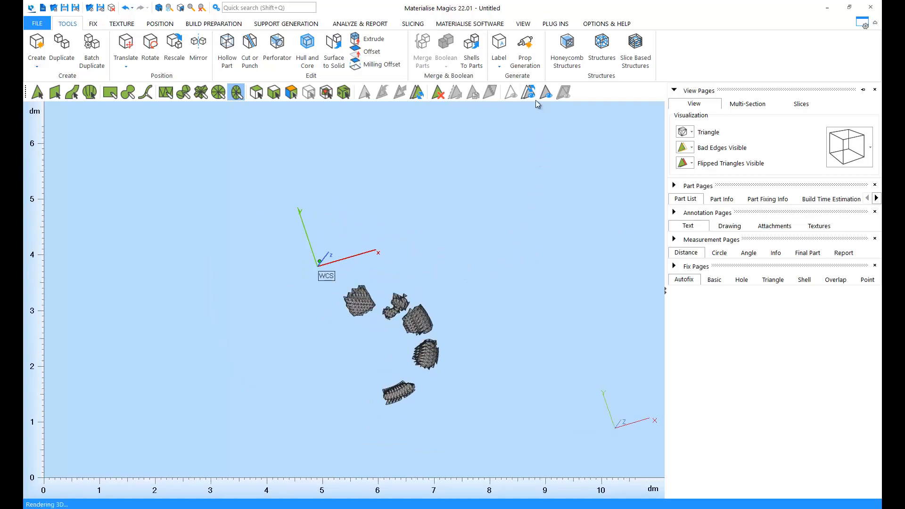
pyautogui.moveTo(543, 92)
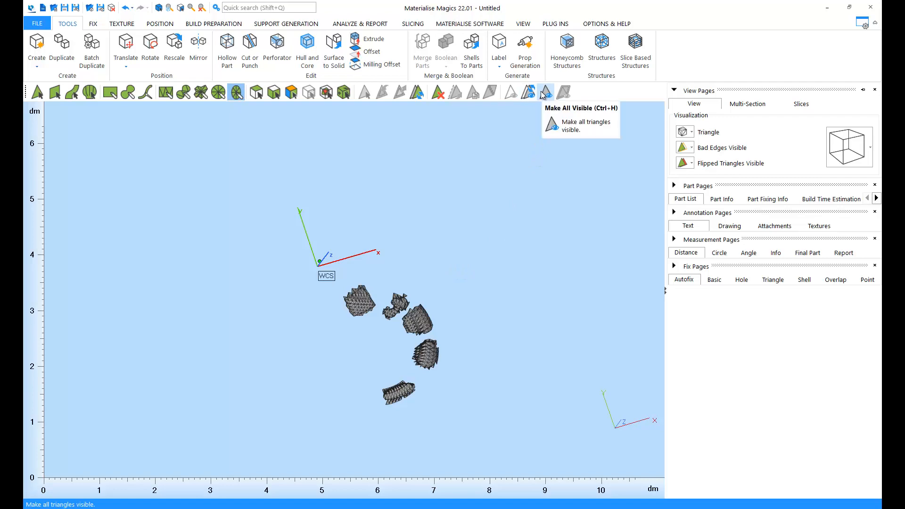
# - Make all triangles visible, restoring the full S-pipe mesh with its patches
pyautogui.click(543, 92)
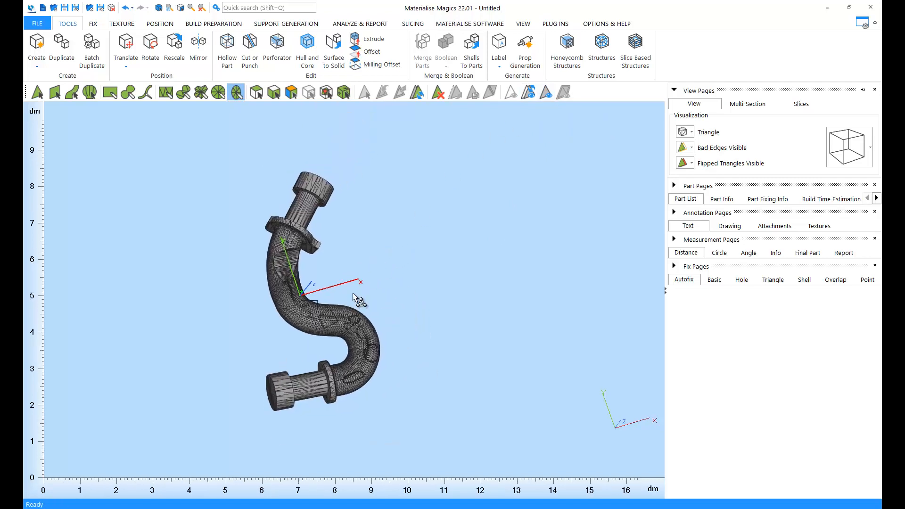
pyautogui.moveTo(410, 252)
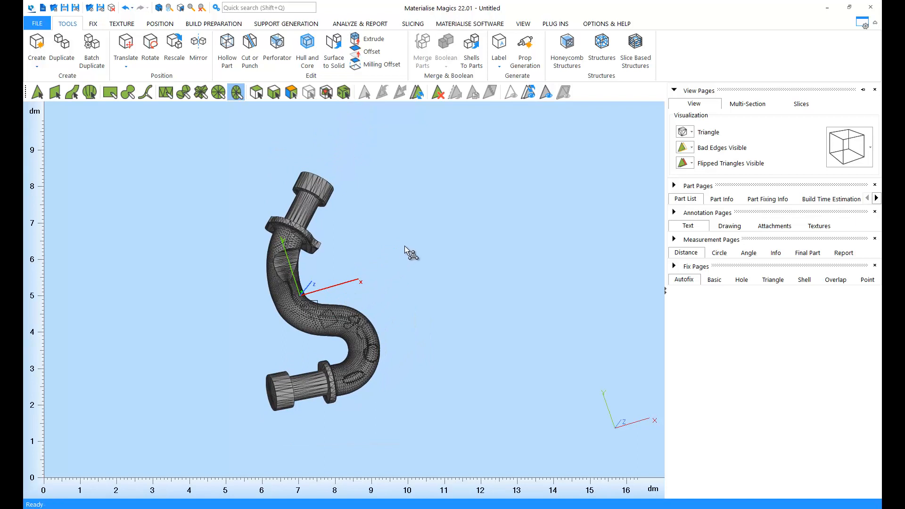